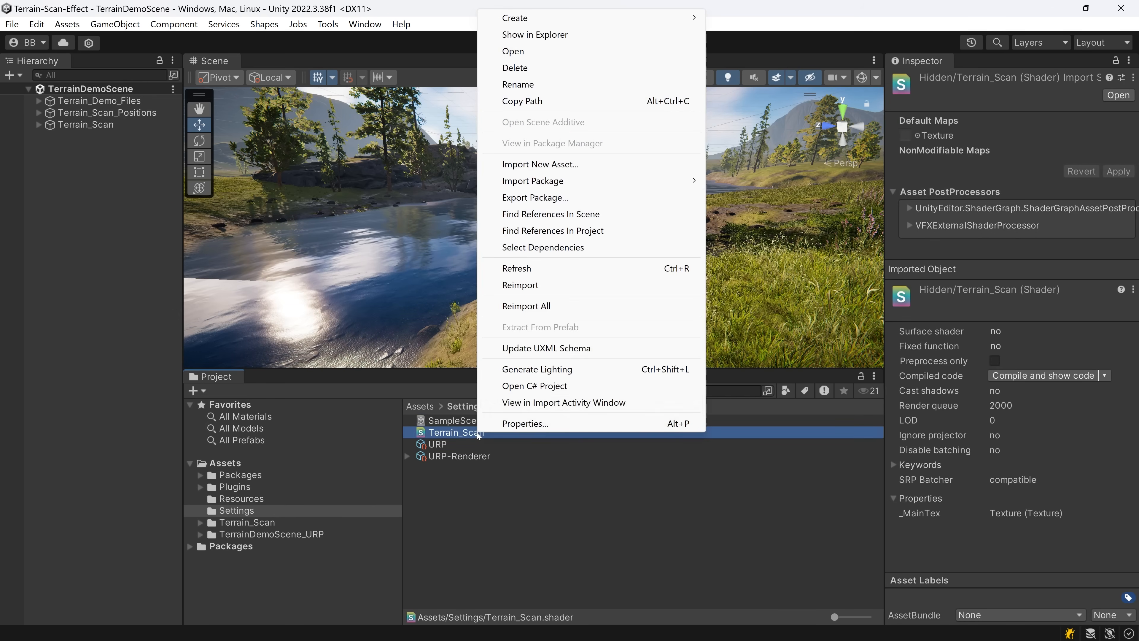
- Select the URP-Renderer asset to show its renderer features in the Inspector
click(459, 468)
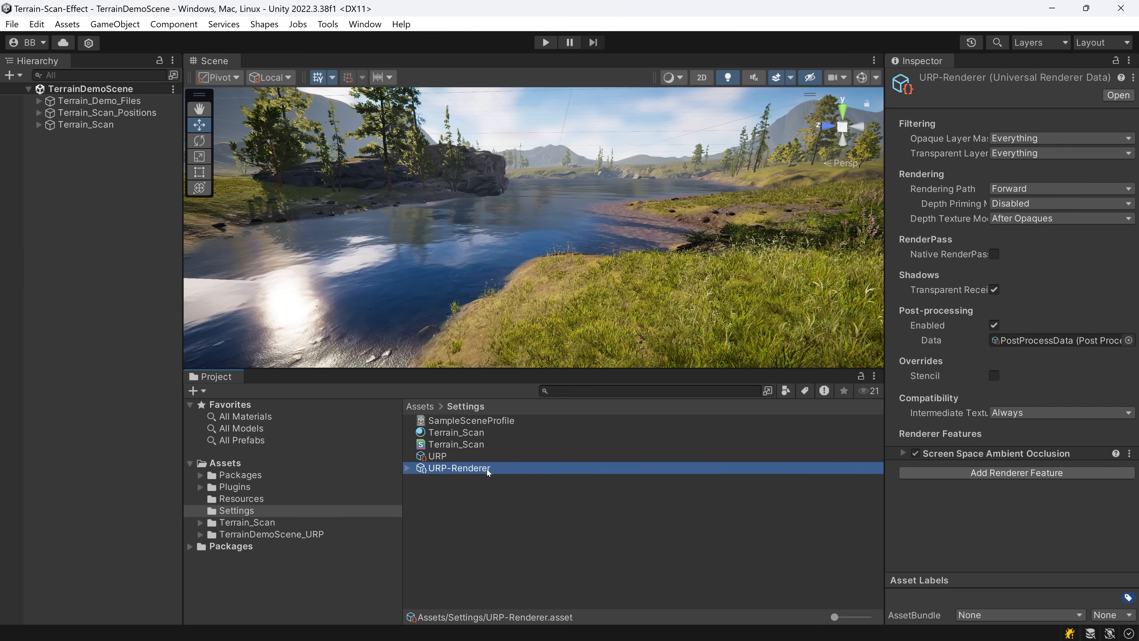
click(1014, 472)
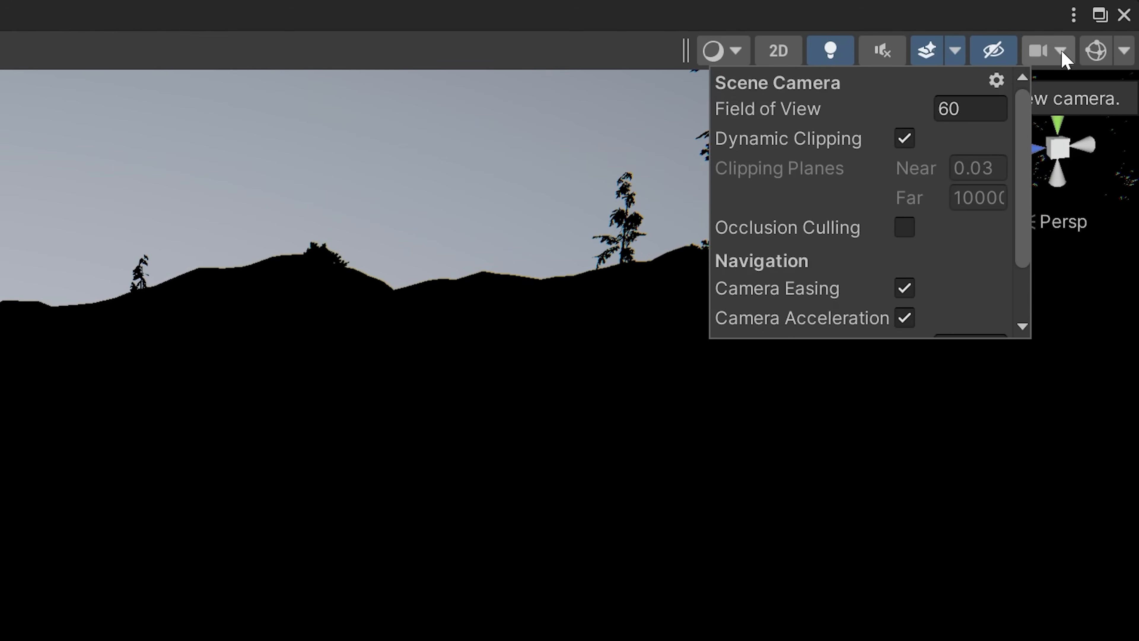
- Disable Dynamic Clipping on the scene camera and set its Far plane to 500
click(903, 139)
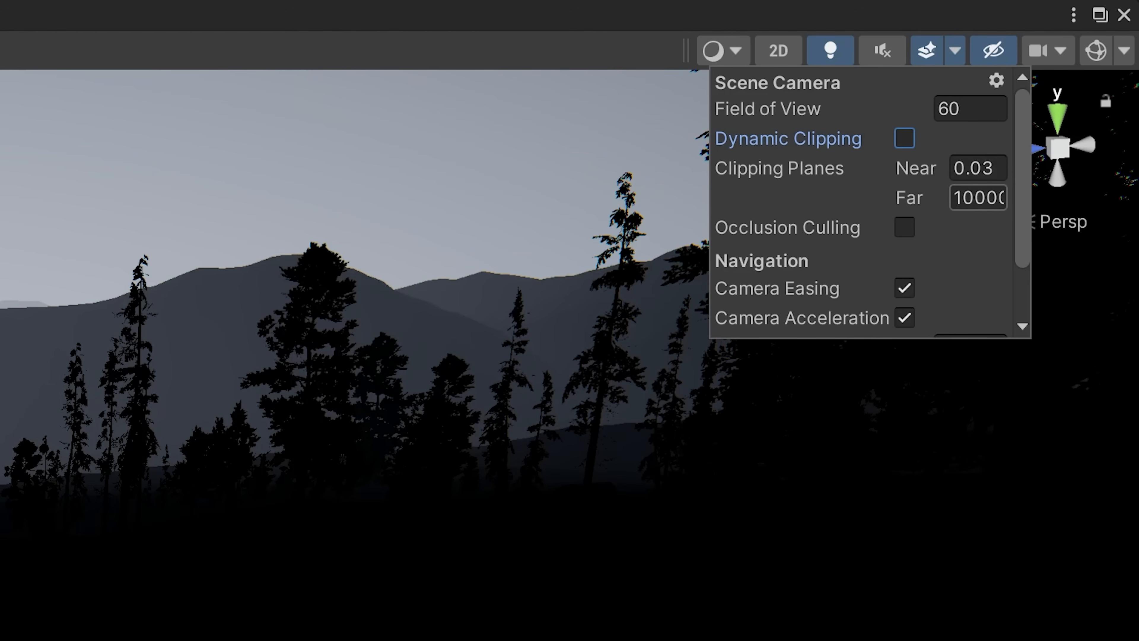
text(500)
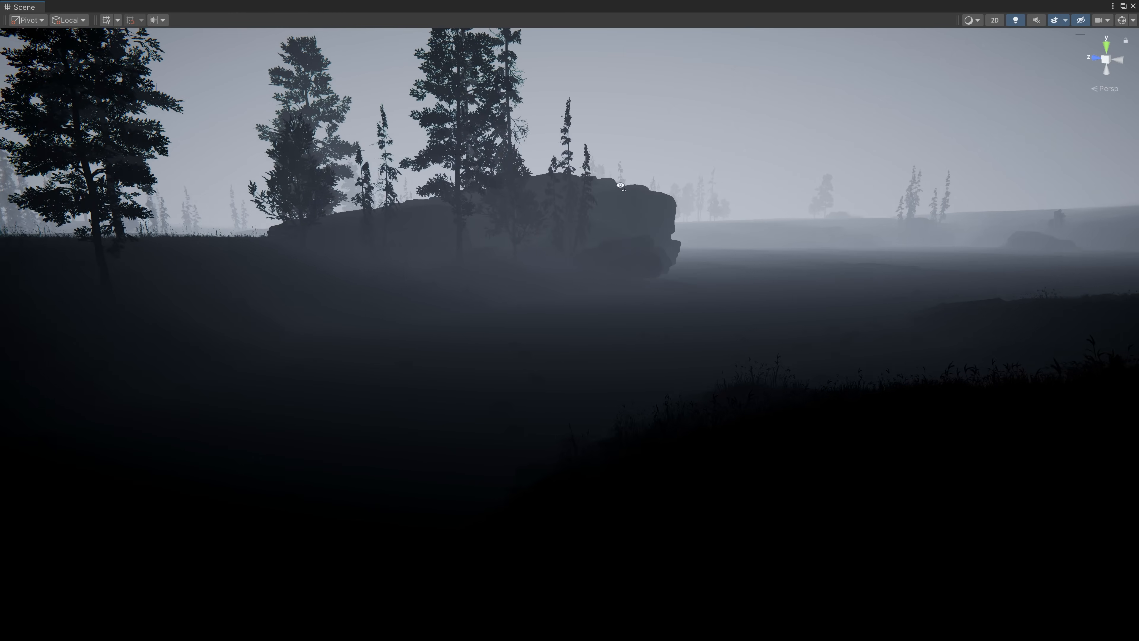
drag(621, 185, 668, 174)
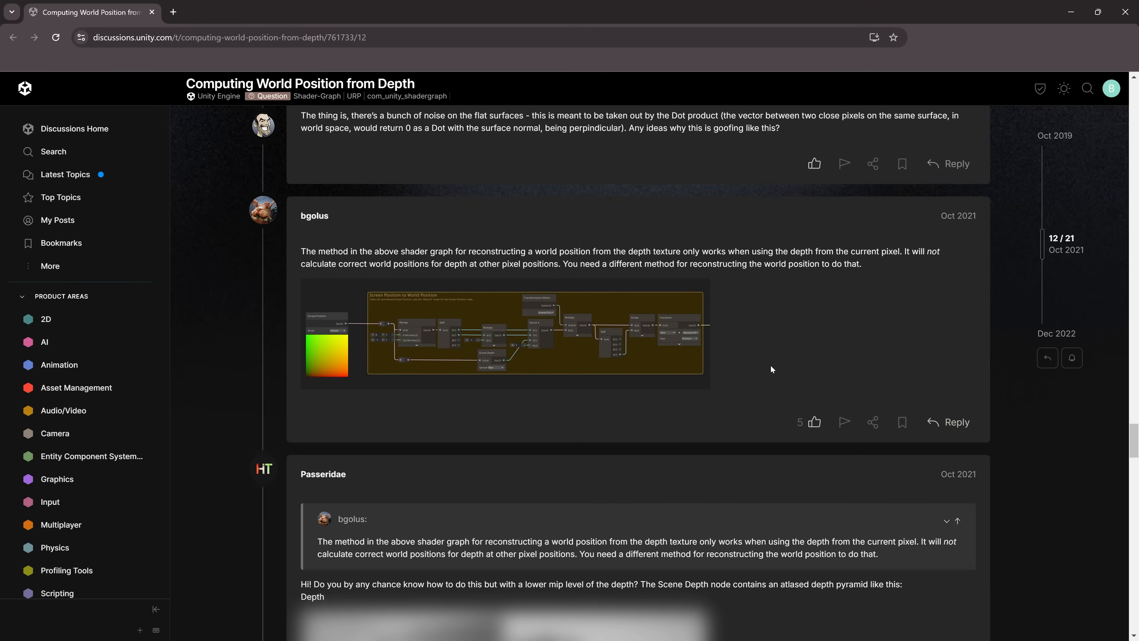
- Enlarge the Screen Position to World Position shader graph screenshot in the forum thread
click(504, 334)
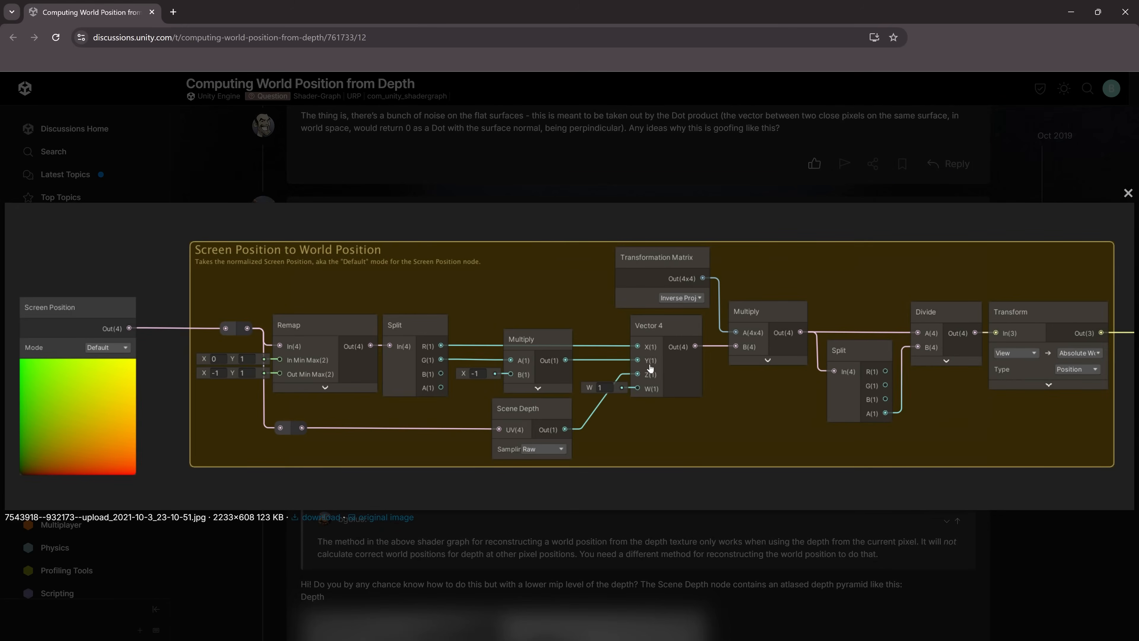
mouse_move(826, 537)
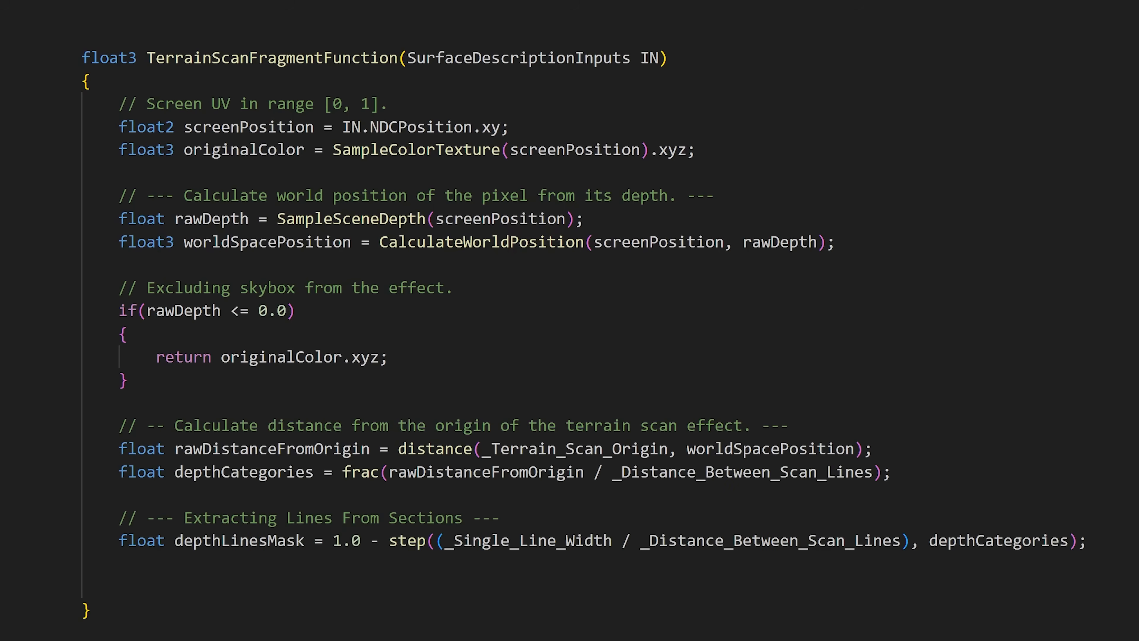
- Return lerp(originalColor, depthLinesMask.xxx, depthLinesMask) from TerrainScanFragmentFunction
text(return lerp(originalColor, depthLinesMask.xxx, depthLinesMask);)
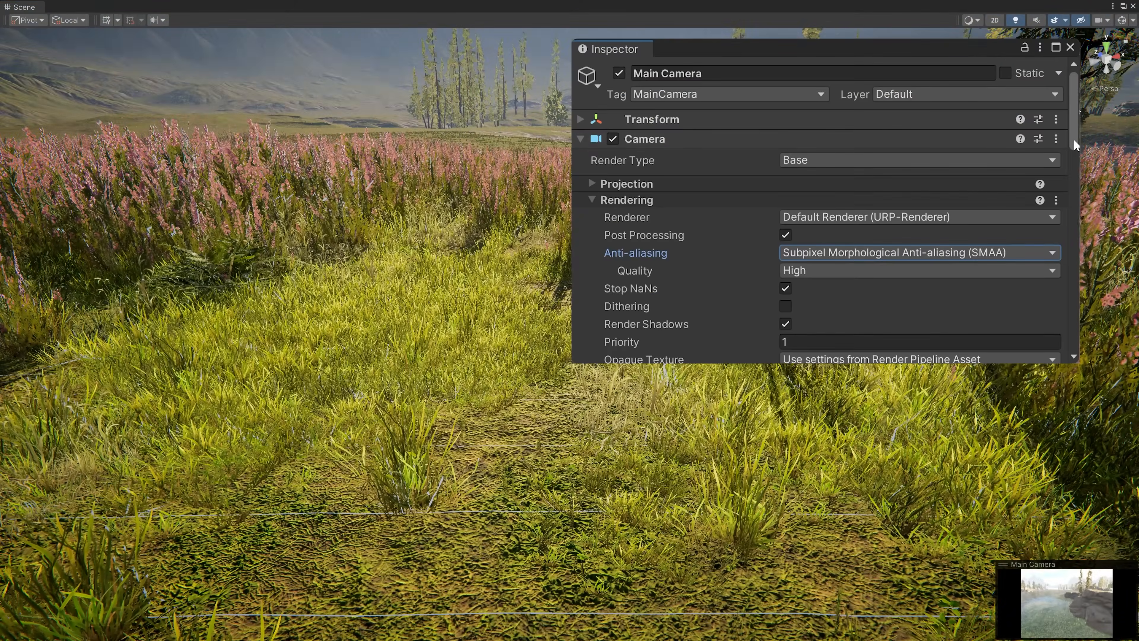
- Set the Main Camera's anti-aliasing mode to SMAA from the Rendering dropdown
click(918, 252)
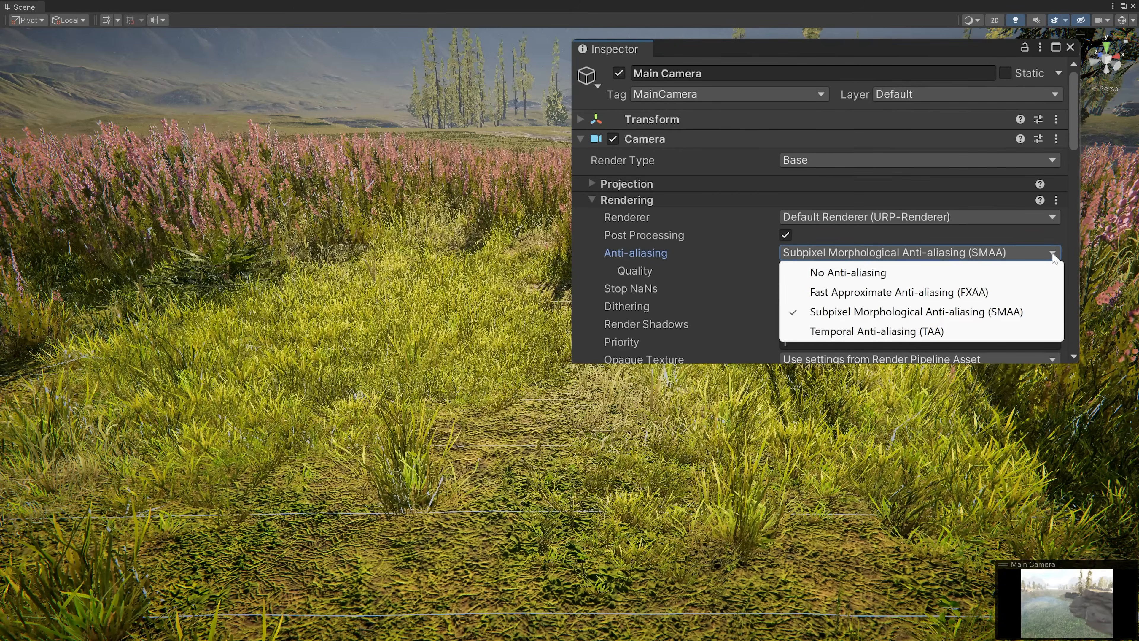
click(876, 331)
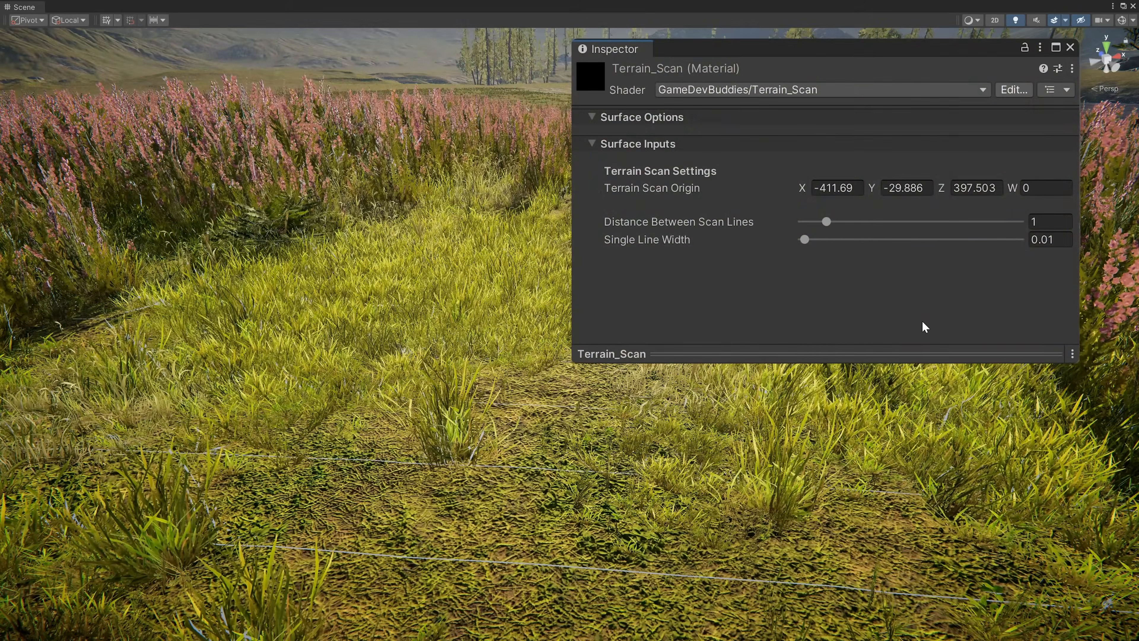
- Set the Terrain_Scan material's Single Line Width to 0.03
click(1049, 239)
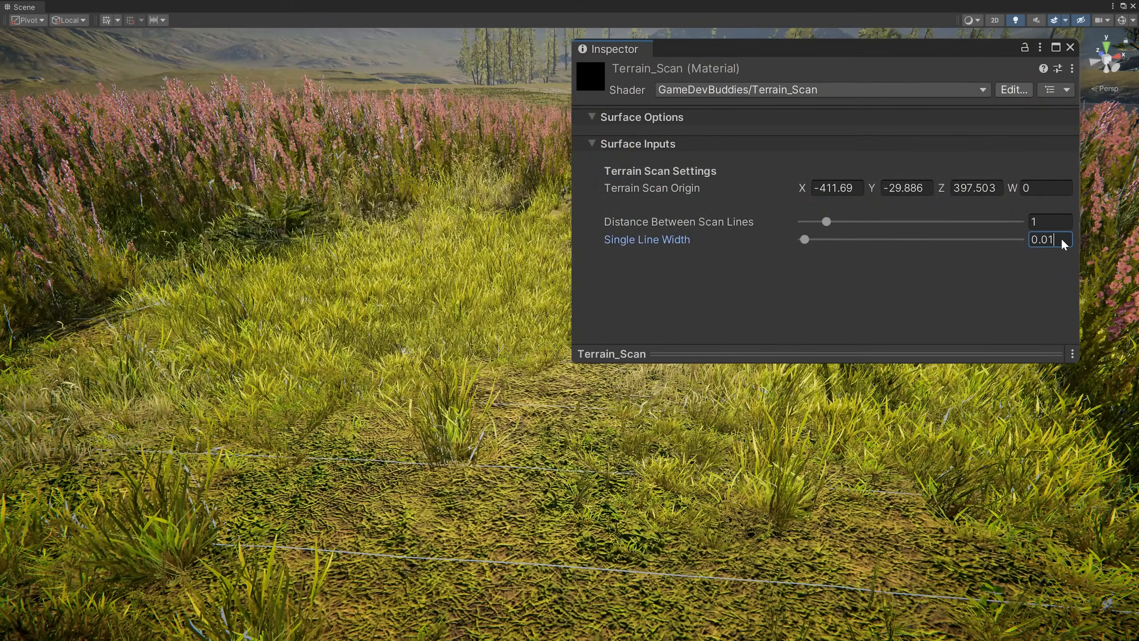
text(0.03)
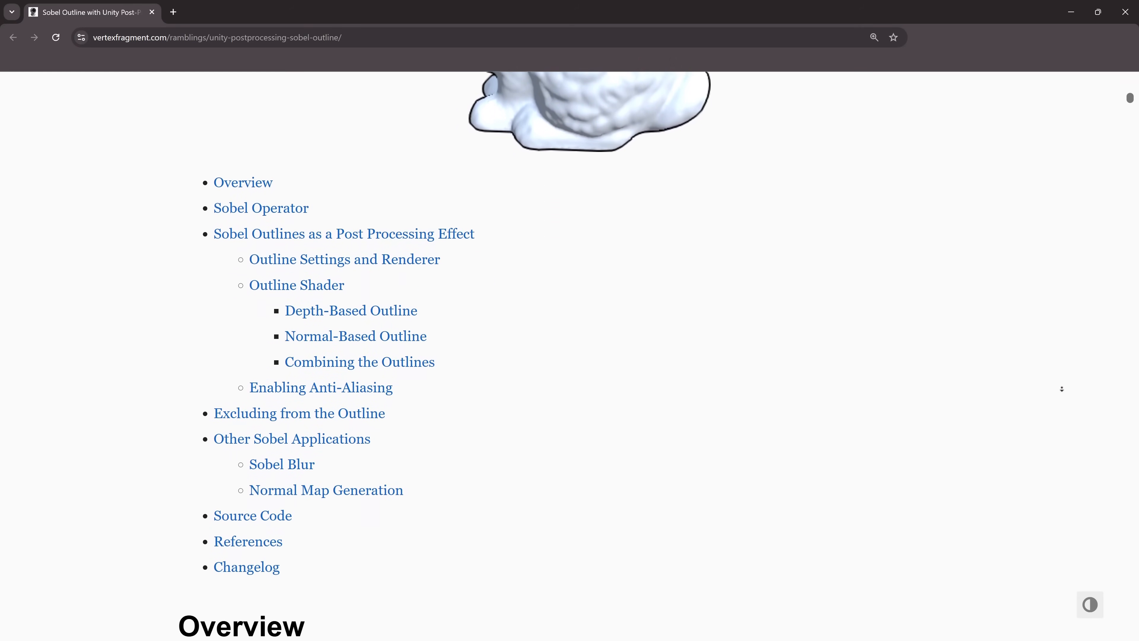
- Scroll the Sobel outline article down to its Overview section
scroll(down, 3)
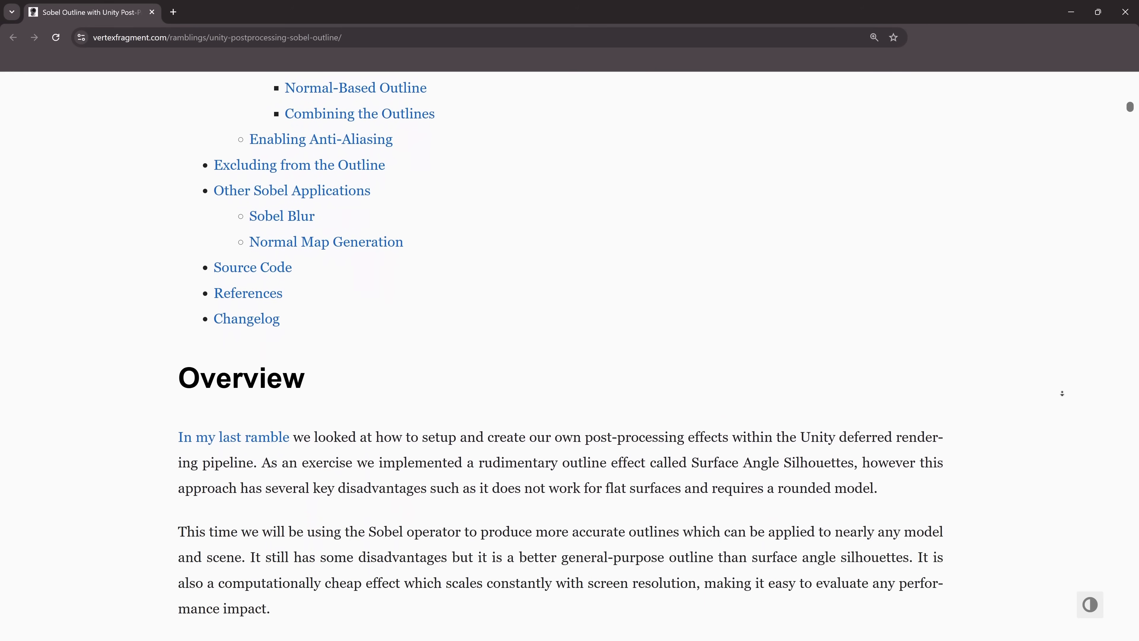
scroll(down, 3)
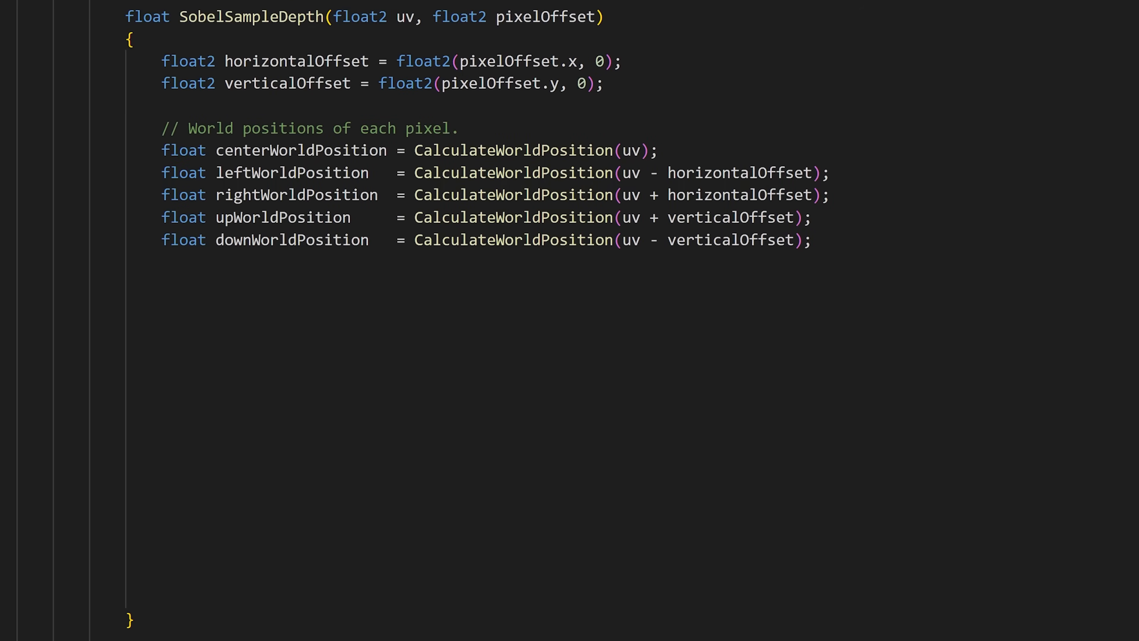
- Comment the per-pixel scan-origin distances and return the summed center-minus-neighbour differences in SobelSampleDepth
text(// Distances of each pixel to the origin of the terrain scan effect.)
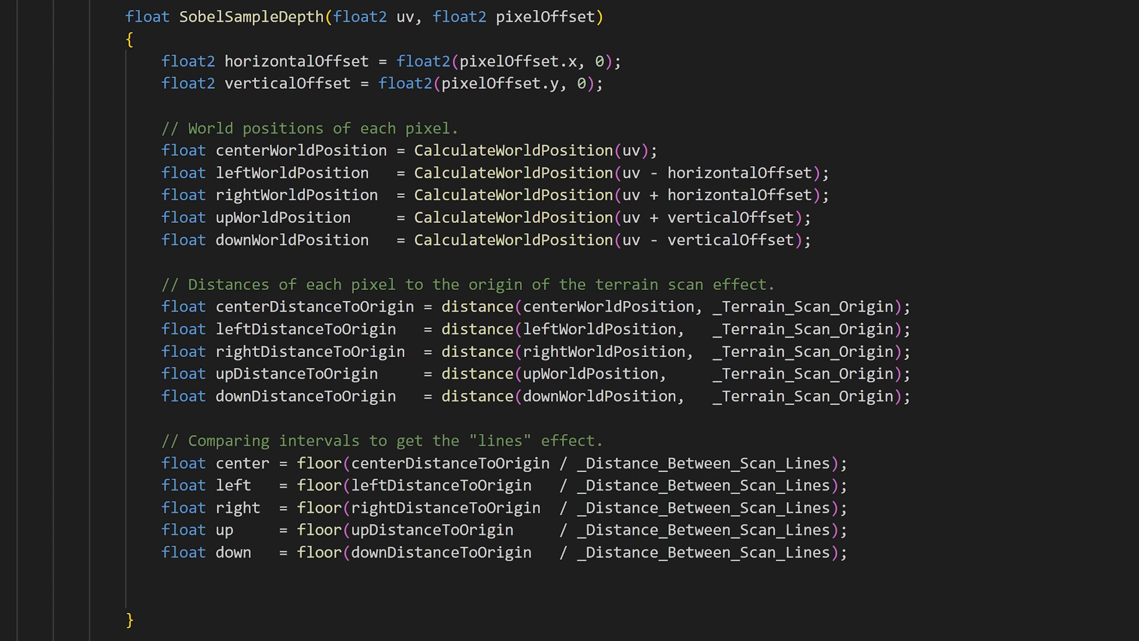
text(return (center - left) + (center - right) + (center - up) + (center - down);)
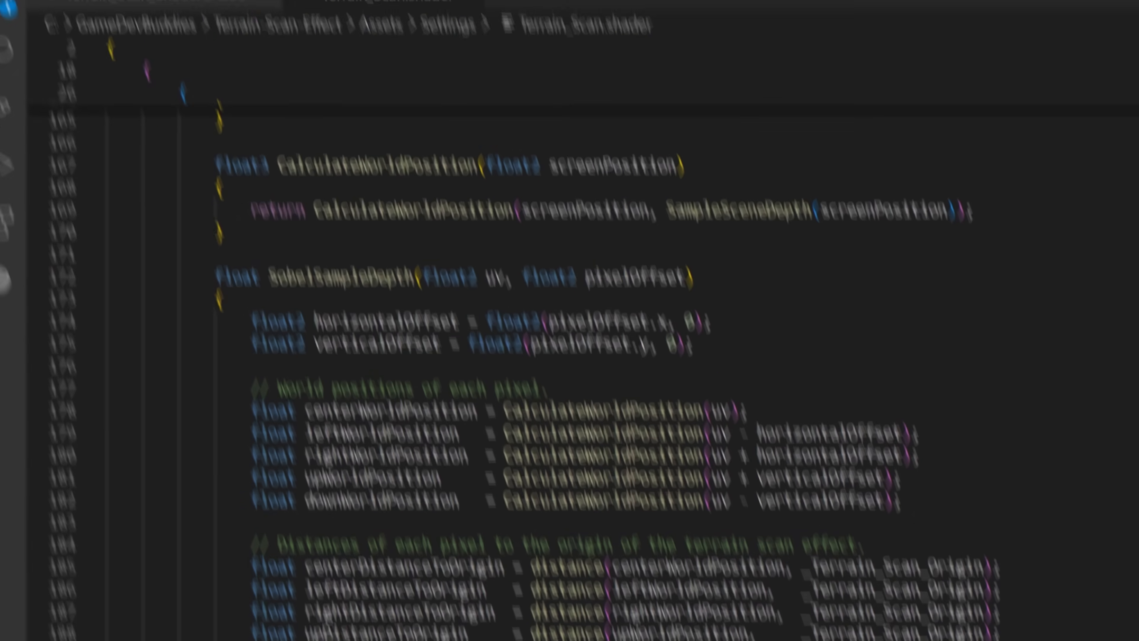
click(55, 20)
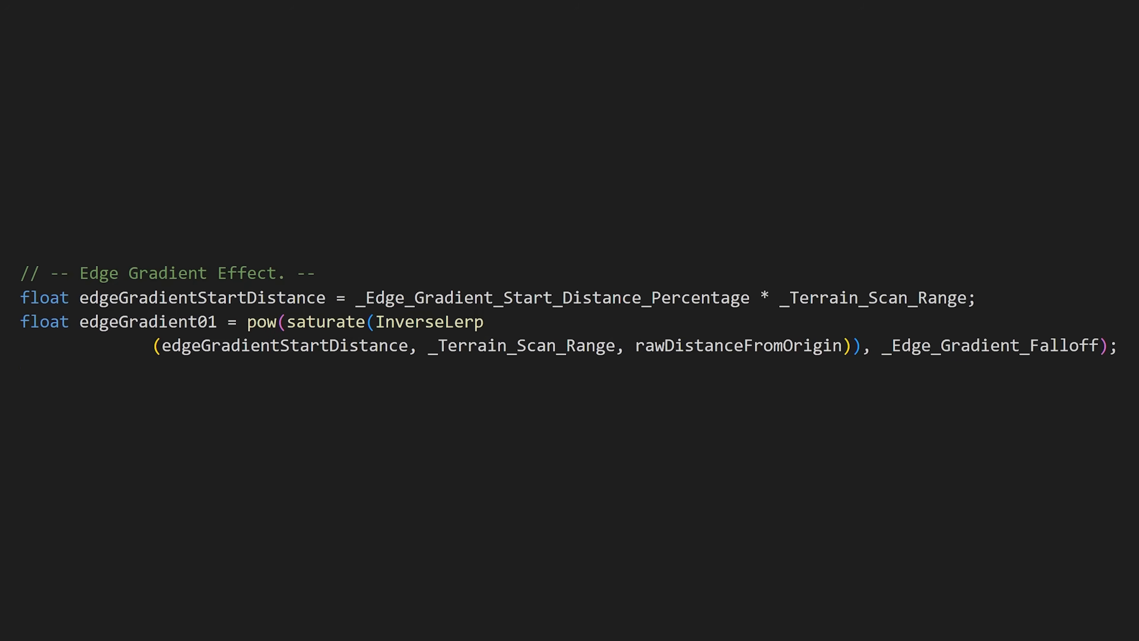
- Declare edgeGradientColor as a lerp from _Edge_Gradient_Start_Color to _Edge_Gradient_End_Color
text(float3 edgeGradientColor = lerp(_Edge_Gradient_Start_Color, _Edge_Gradient_End_Color, edgeGradient01).xyz;)
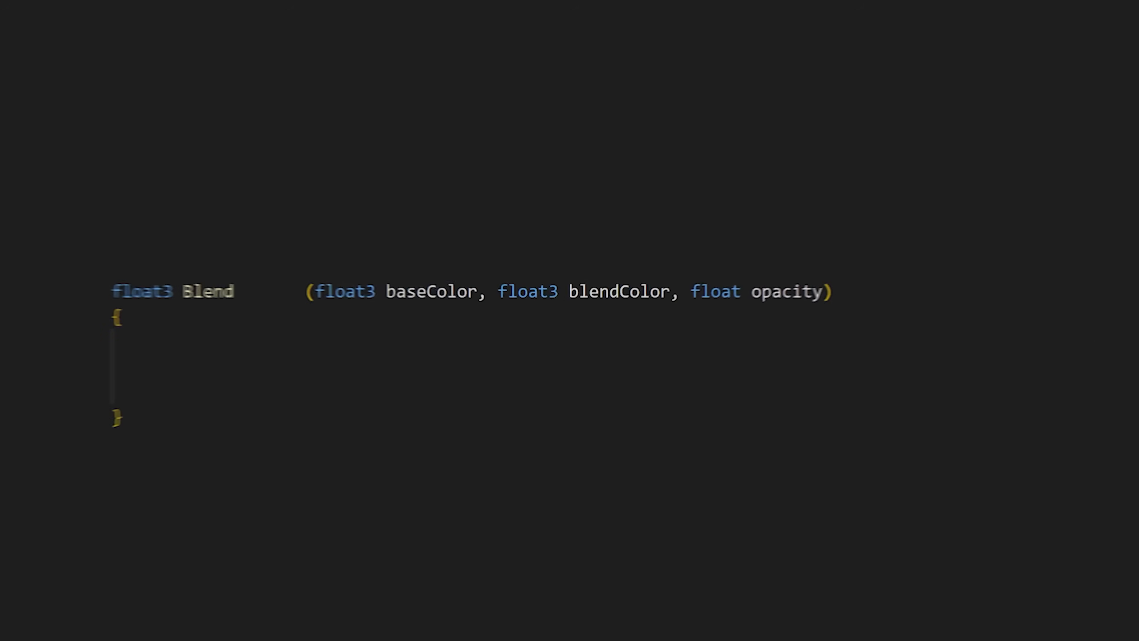
- Compute minimumValue = min(blendColor, baseColor) in Blend and begin the _Darken reference
text(float3 minimumValue = min(blendColor, baseColor);)
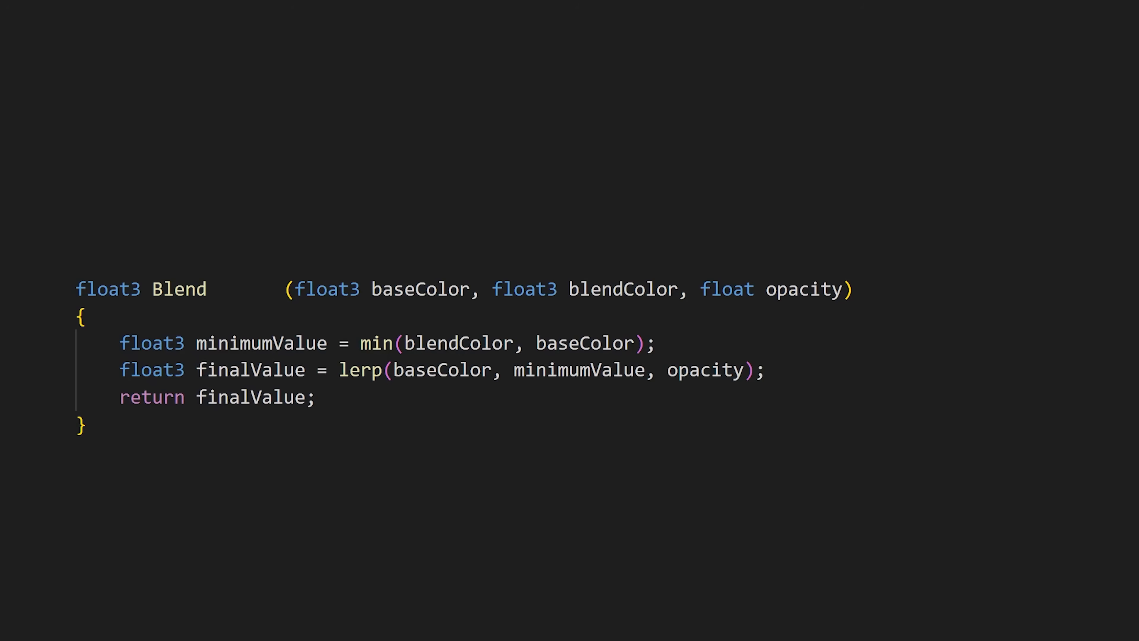
text(_Darken)
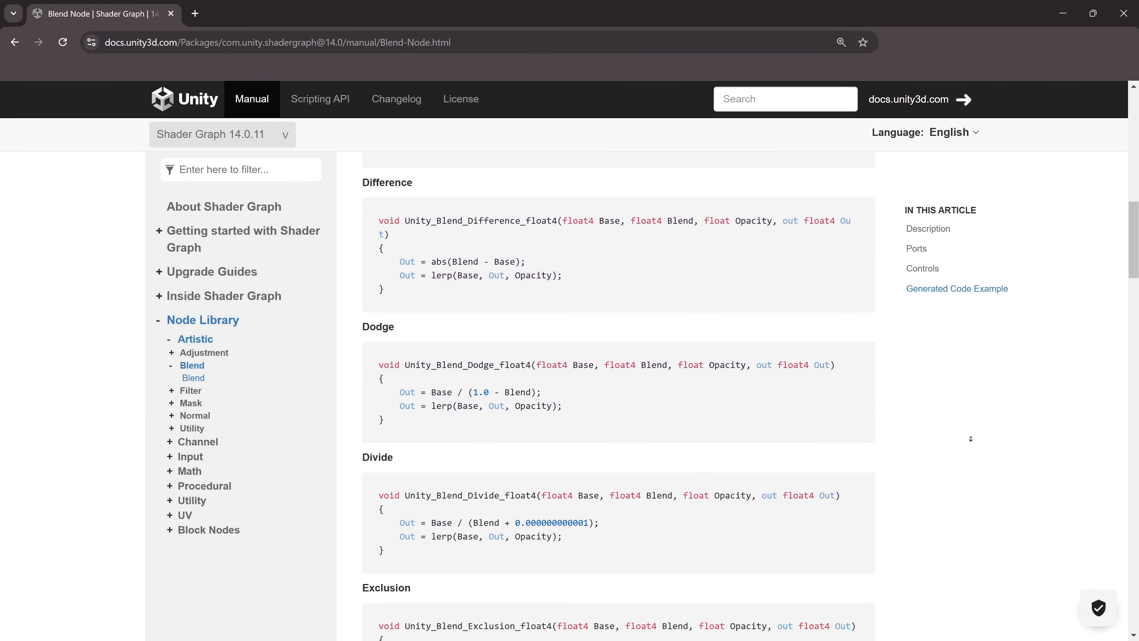
scroll(down, 3)
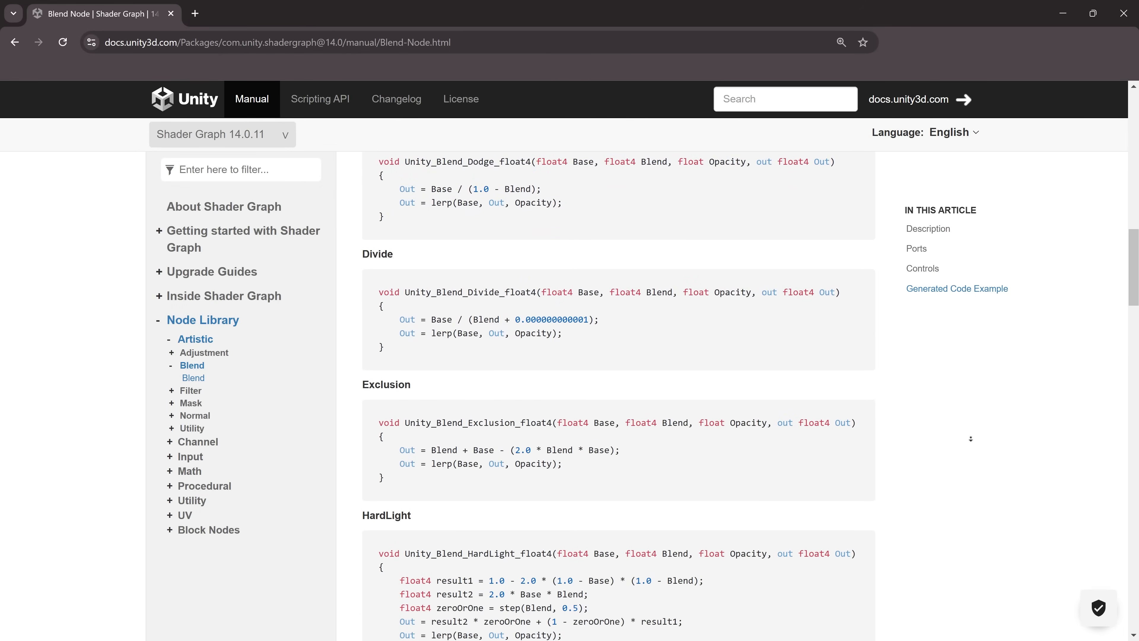
scroll(down, 3)
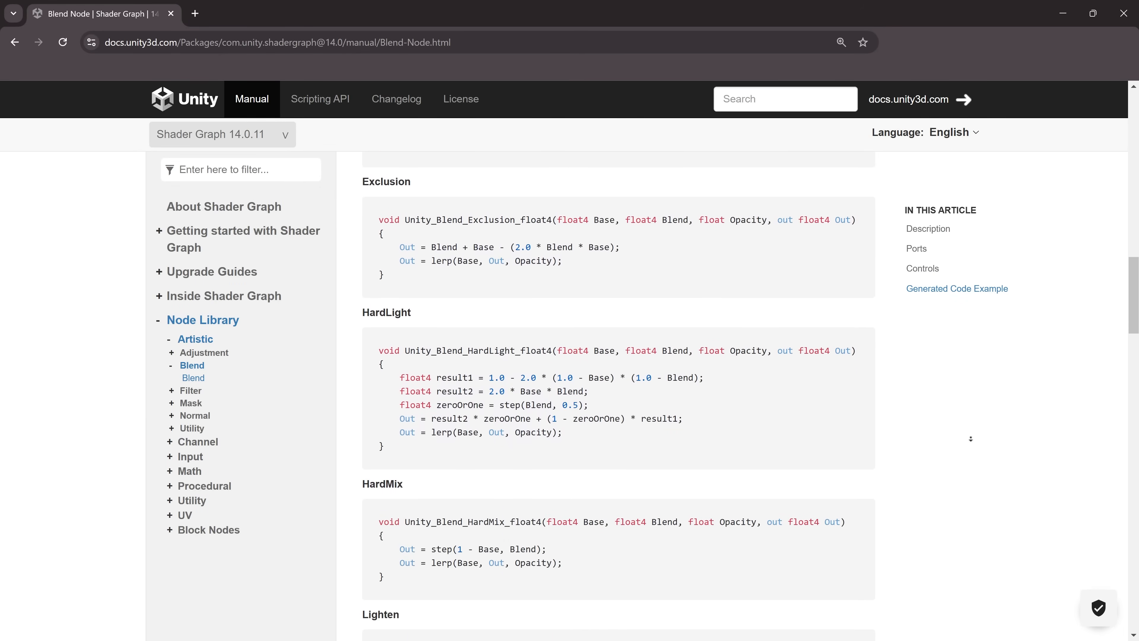
scroll(down, 3)
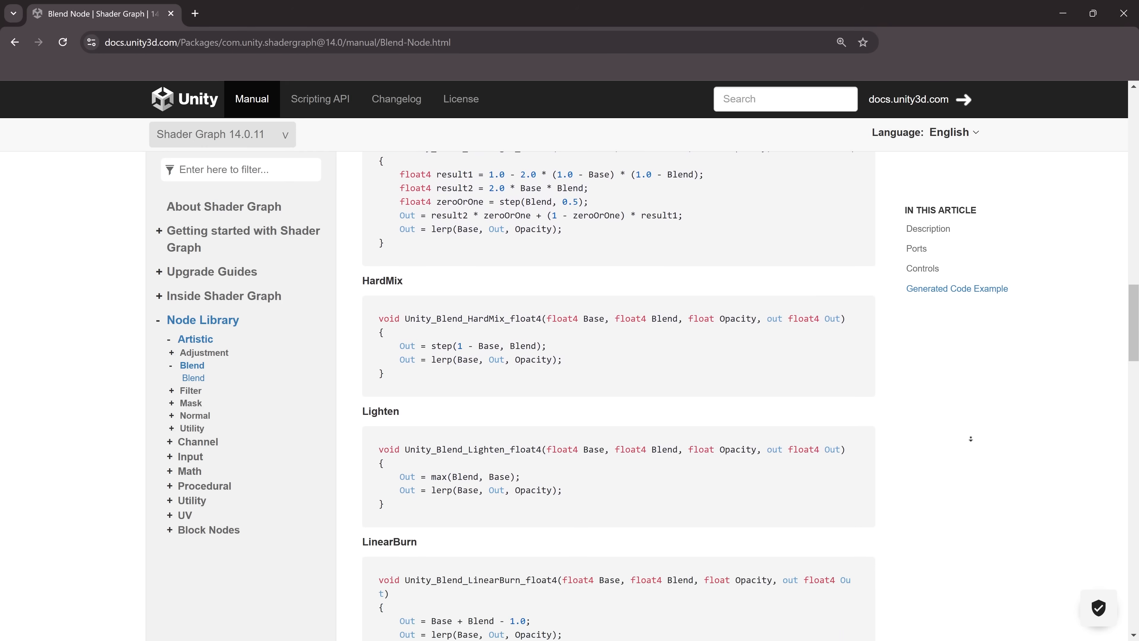
scroll(down, 3)
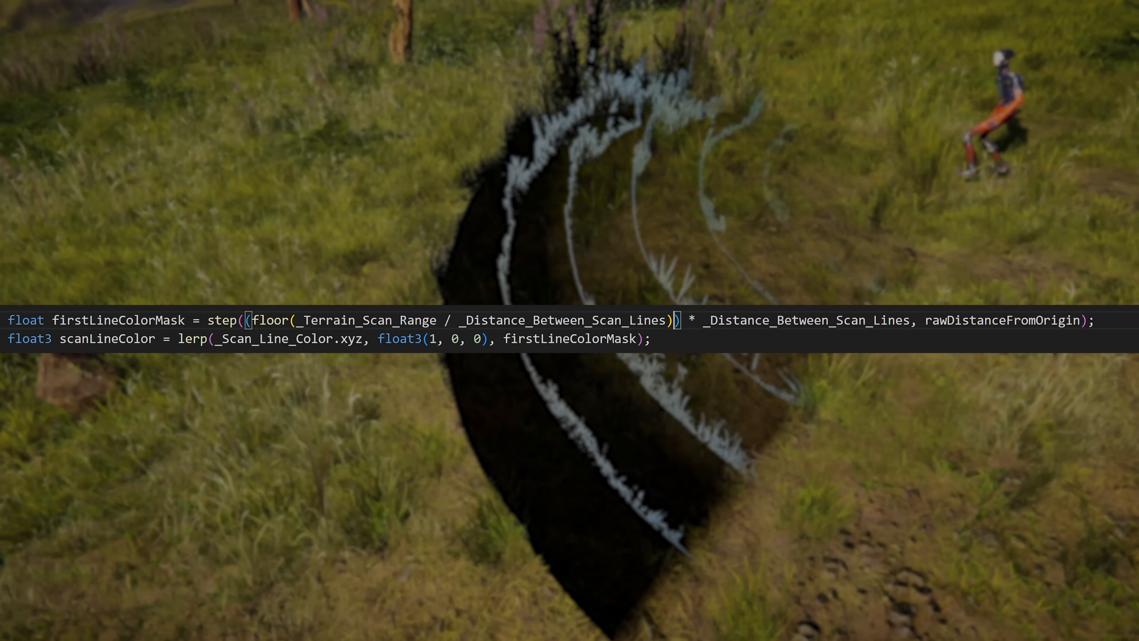
- Subtract 1 from the floored scan-range count so the outermost scan line turns red
text(- 1)
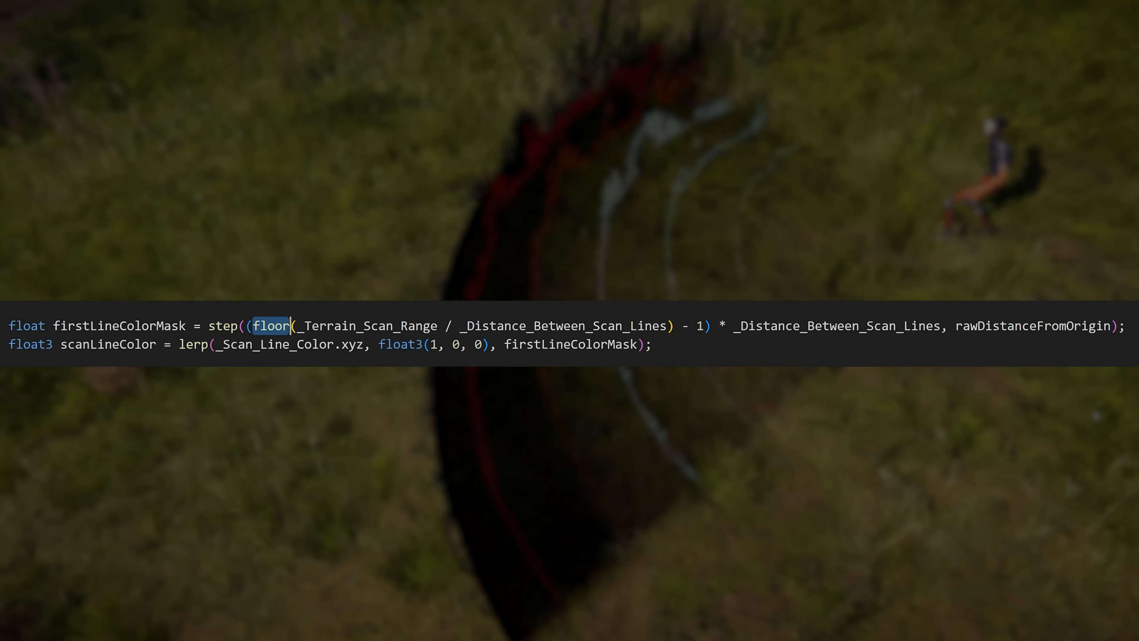
- Use ceil instead of floor for the scan-line count in firstLineColorMask
text(ceil)
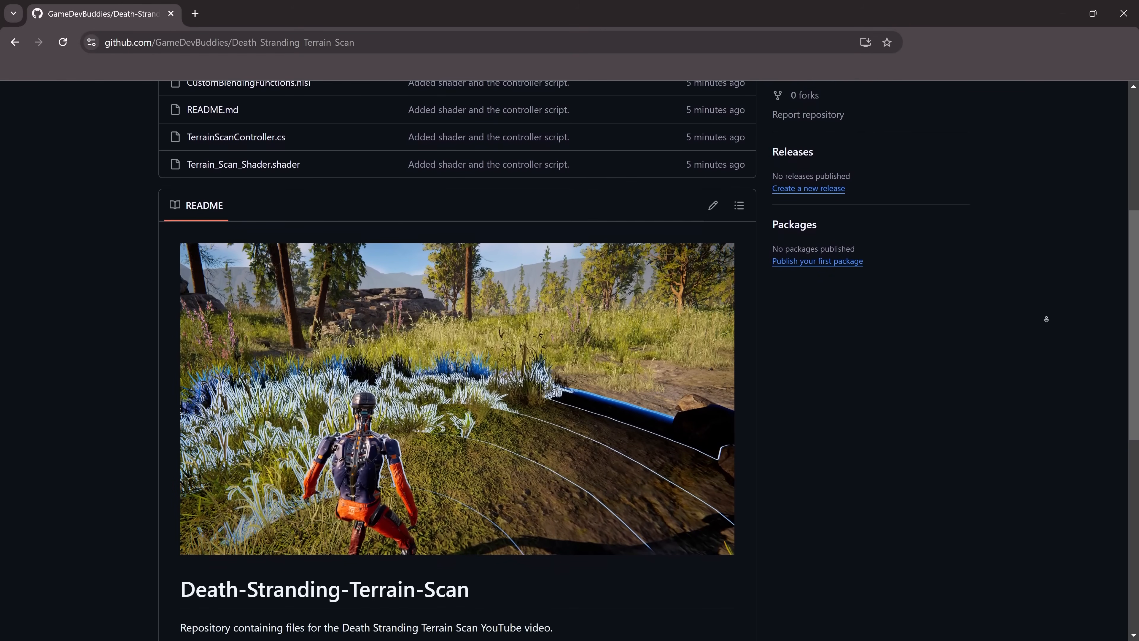
- Scroll to the README's Info (Unity 2022.3.38f1, URP 14.0.11) and DoTween package note
scroll(down, 3)
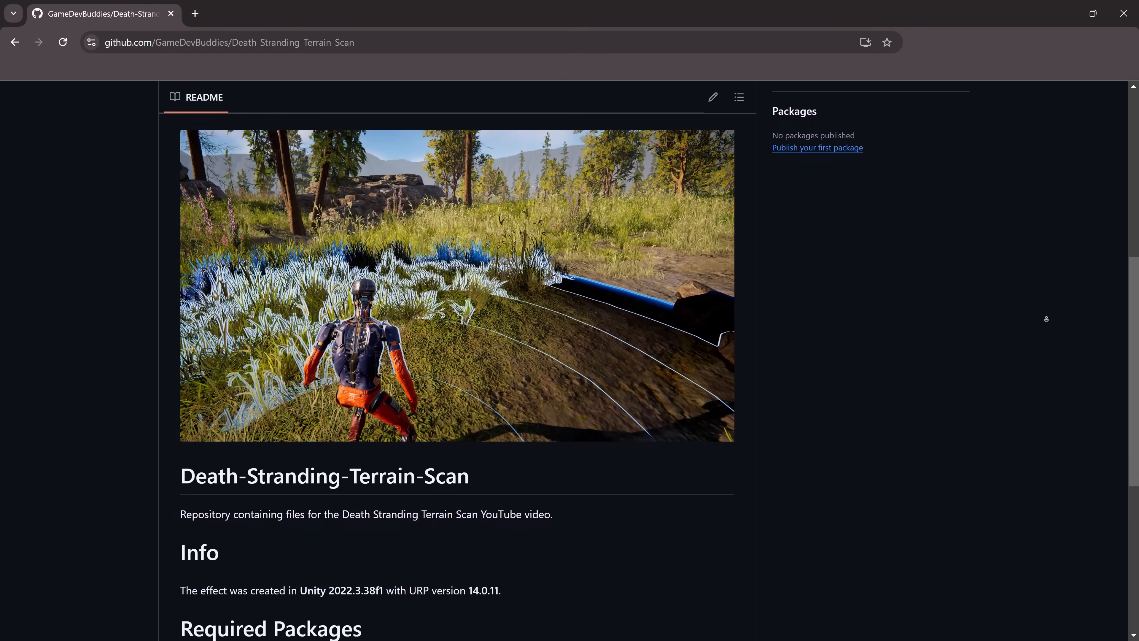
scroll(down, 3)
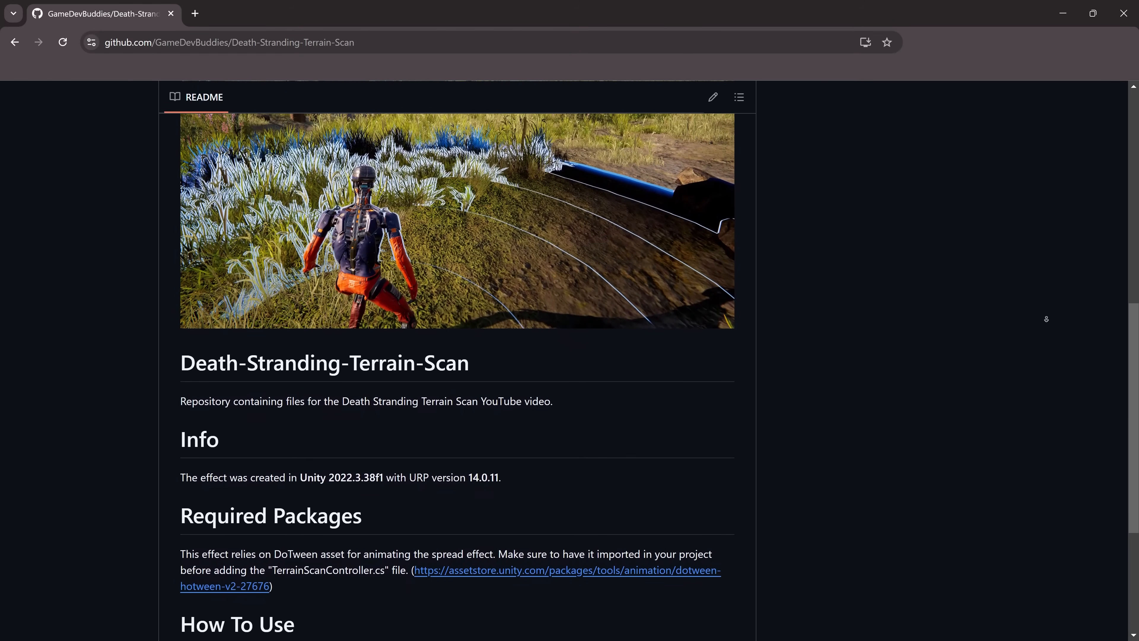